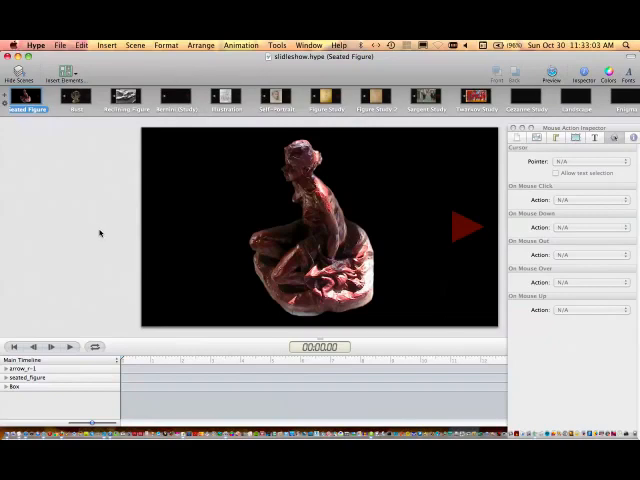
pyautogui.moveTo(104, 236)
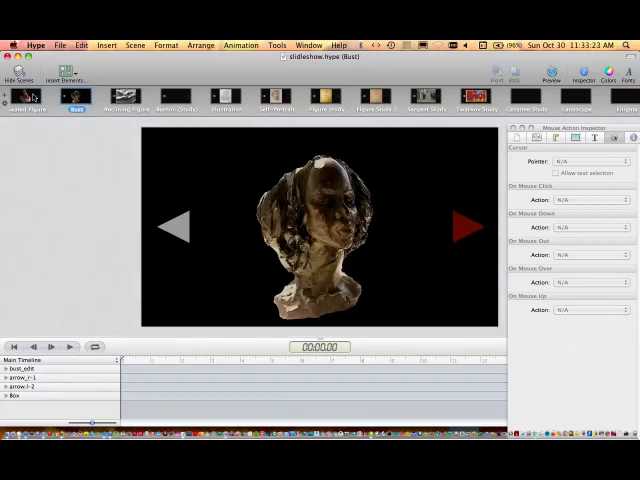
# Step: View the pencil illustration, street scene and landscape painting scenes in turn
pyautogui.click(226, 98)
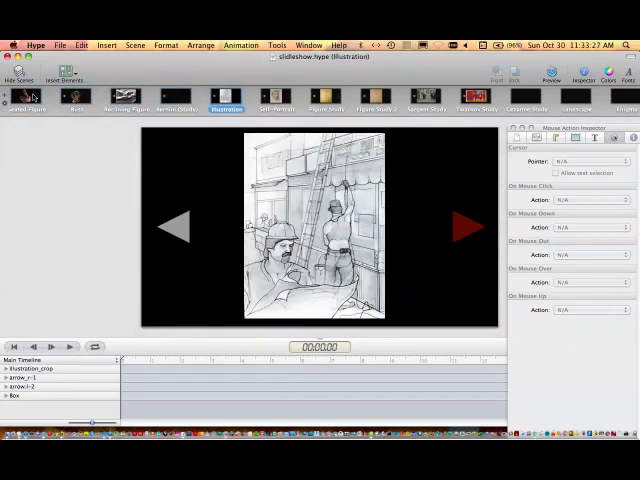
pyautogui.click(276, 100)
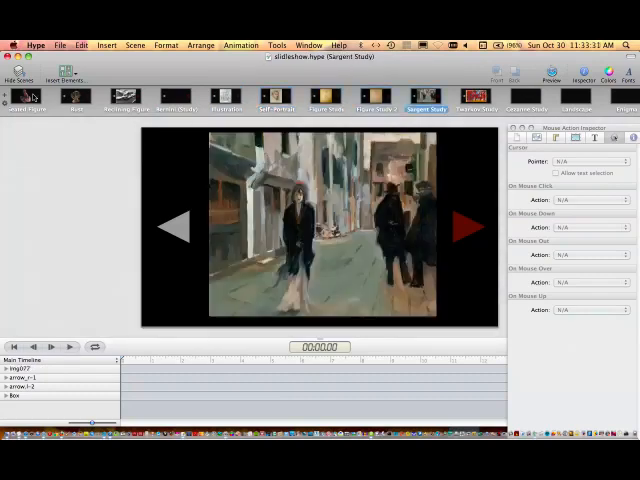
pyautogui.click(528, 100)
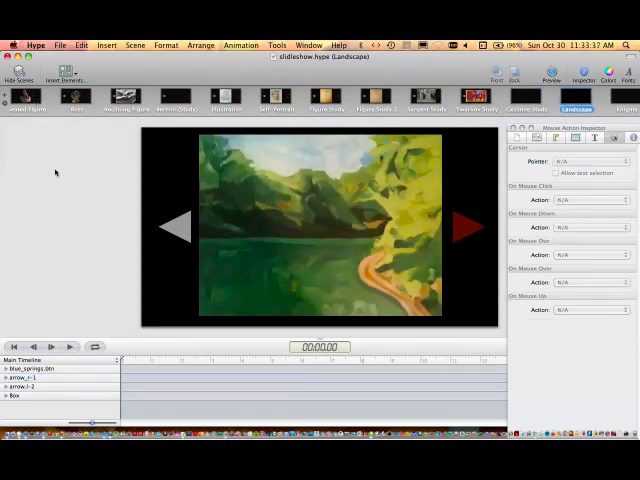
pyautogui.click(462, 224)
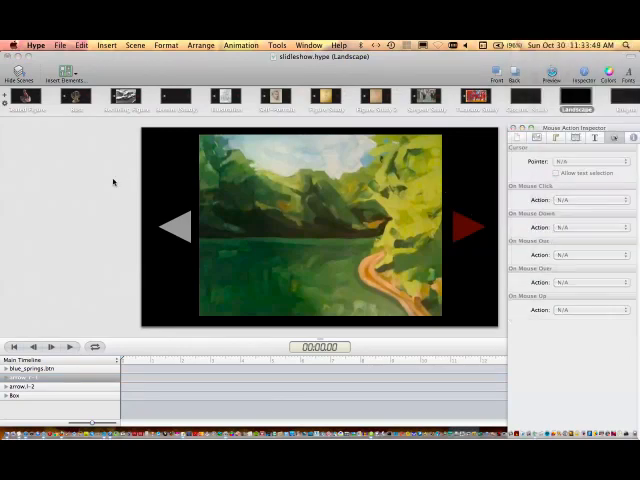
# Step: Start exporting the slideshow as an HTML5 folder from the File menu
pyautogui.click(62, 44)
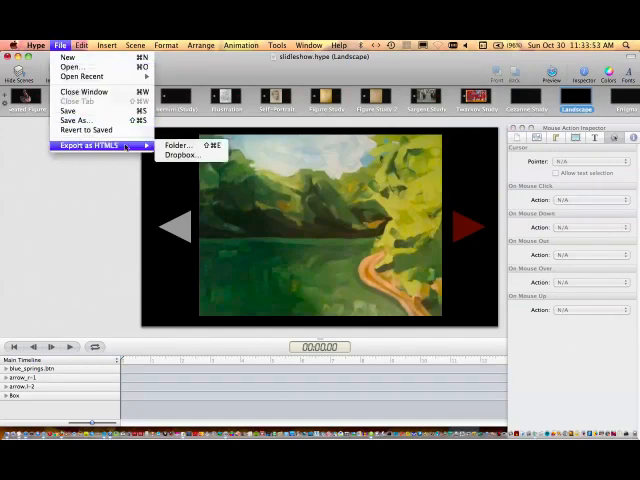
pyautogui.moveTo(178, 144)
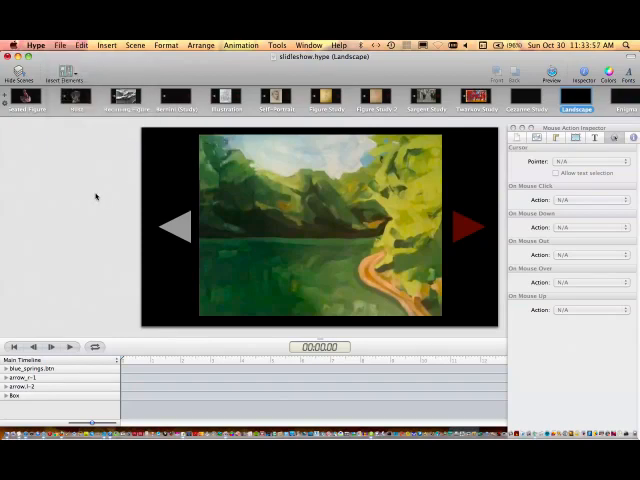
pyautogui.moveTo(406, 412)
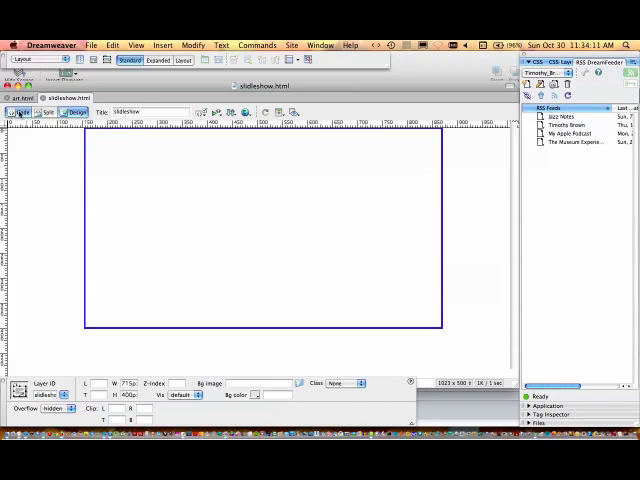
# Step: Show slideshow.html in Code view and select the slideshow container div and script lines
pyautogui.click(20, 112)
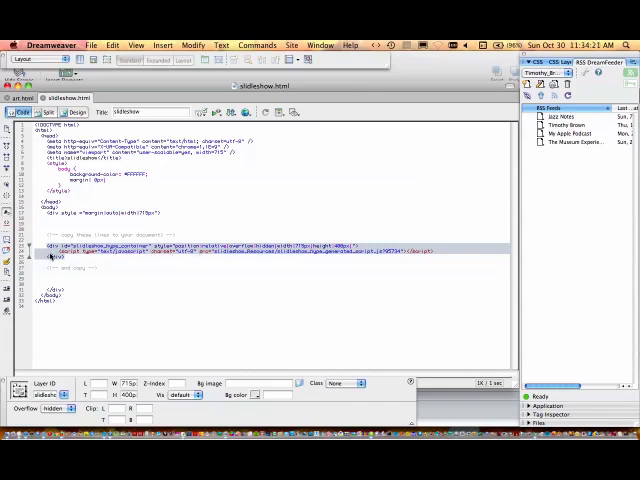
pyautogui.click(20, 98)
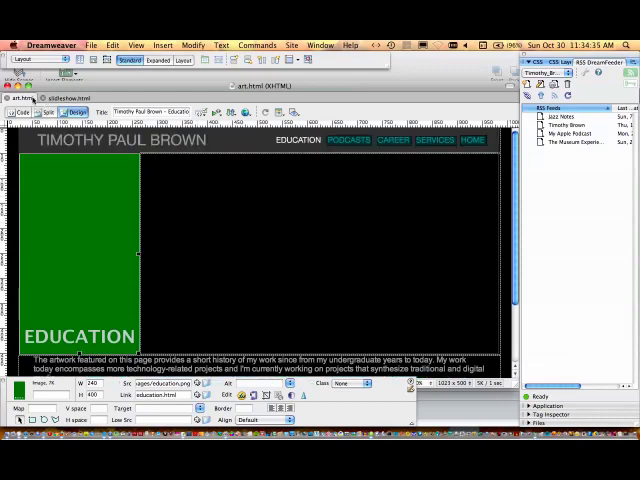
# Step: Show the Education page in Code view and mark the insertion point for the slideshow embed code
pyautogui.click(16, 112)
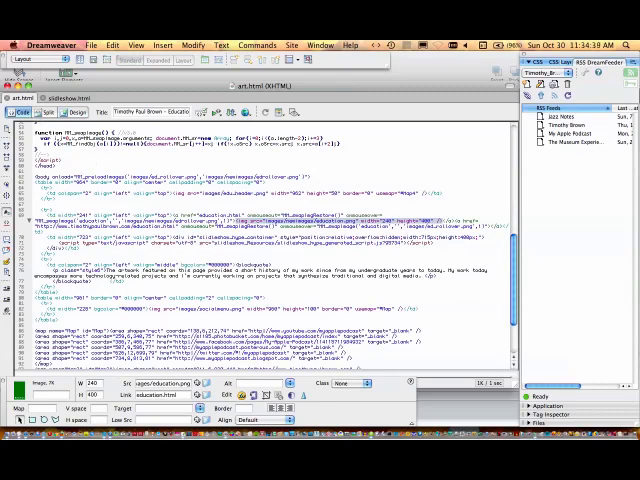
pyautogui.click(70, 98)
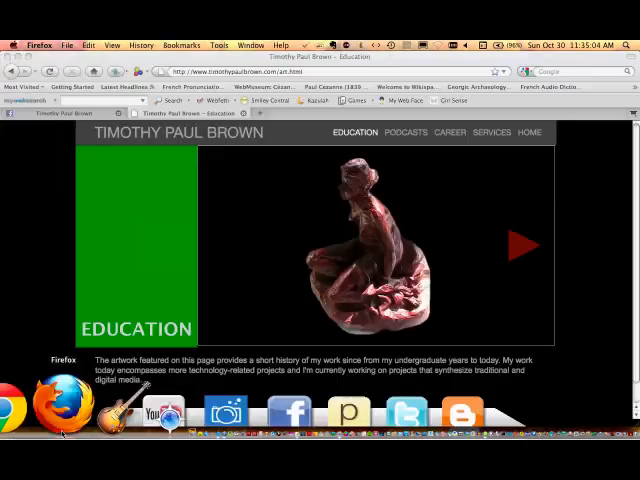
# Step: Advance the live slideshow with the right arrow through the bust, relief, drawings and street scene
pyautogui.click(518, 244)
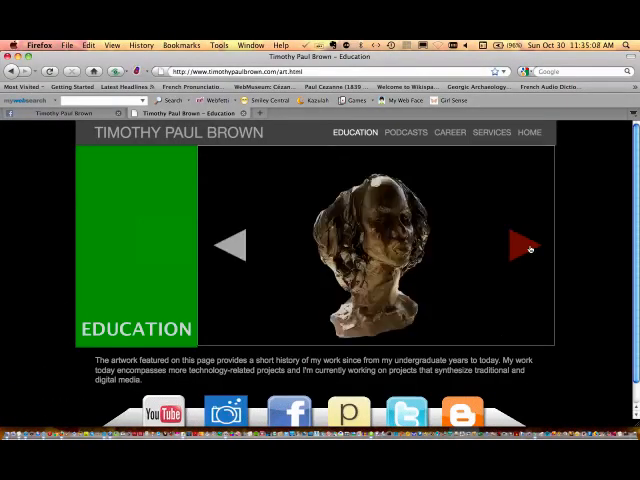
pyautogui.click(522, 246)
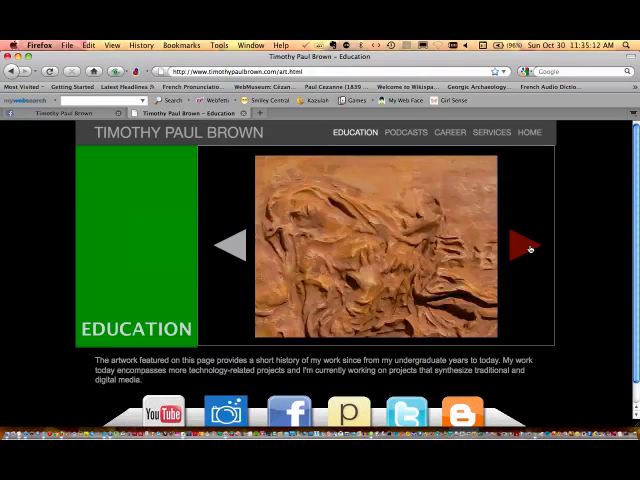
pyautogui.click(520, 244)
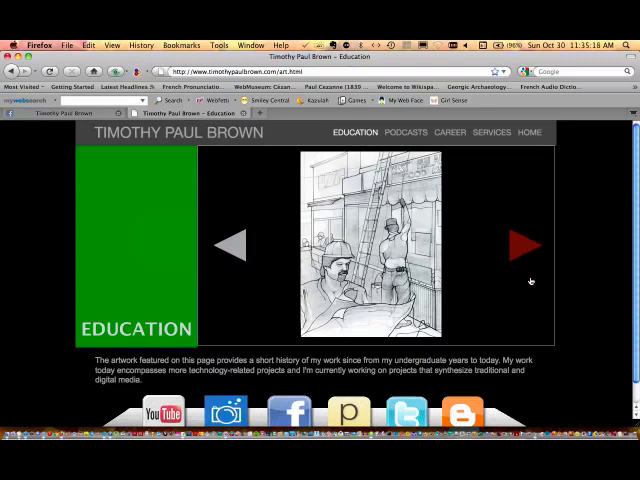
pyautogui.click(520, 244)
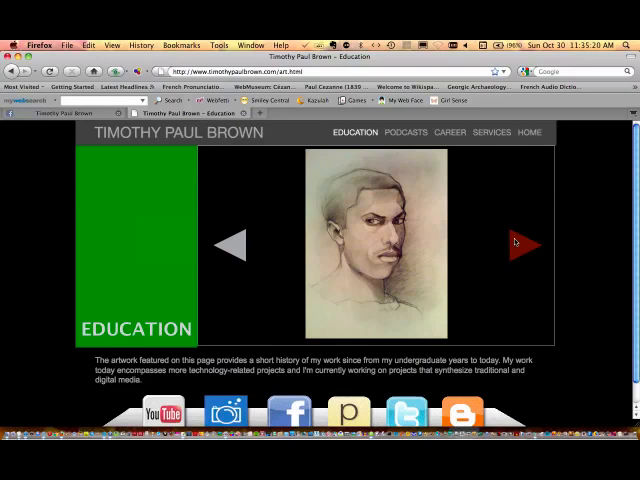
pyautogui.click(520, 244)
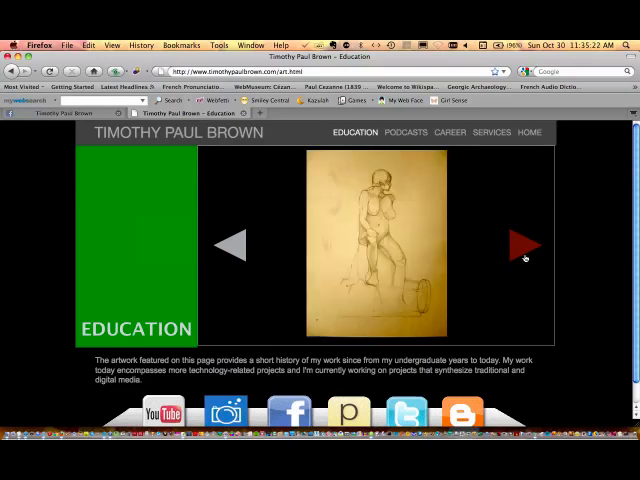
pyautogui.click(524, 244)
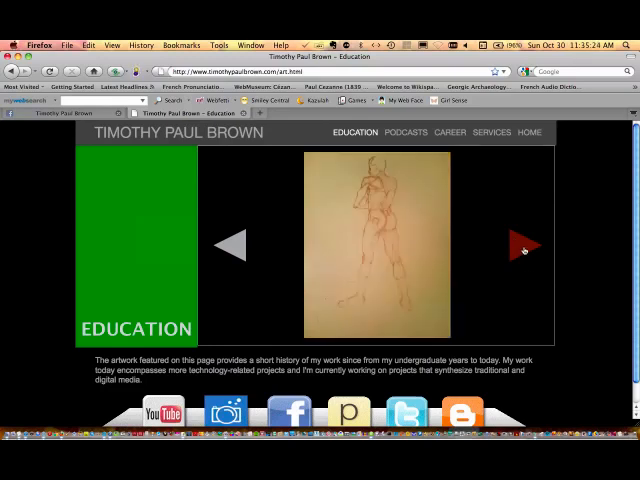
pyautogui.click(524, 244)
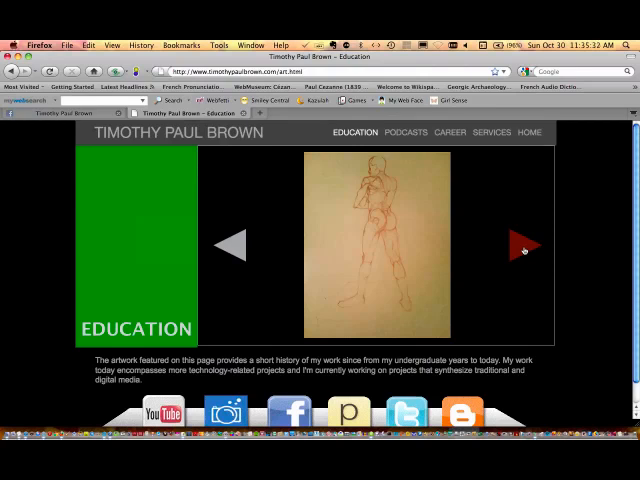
pyautogui.click(524, 244)
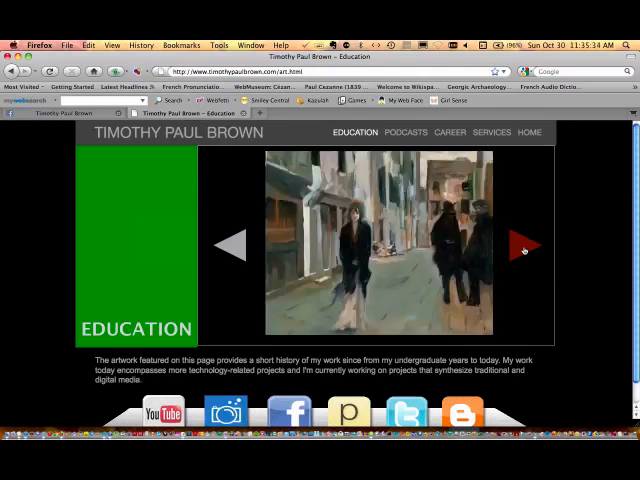